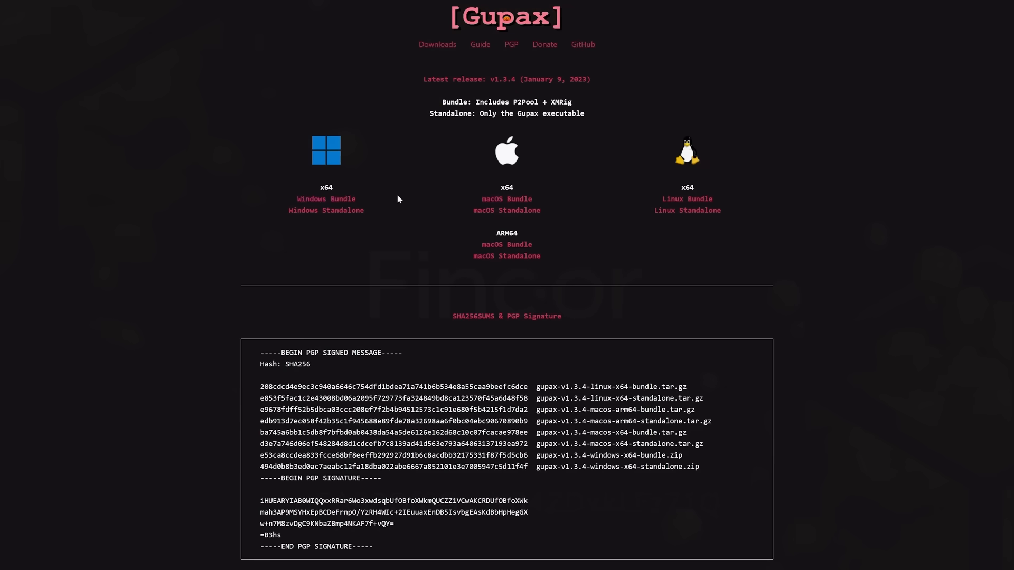
# - Download the Gupax Windows bundle and run Gupax.exe past the SmartScreen warning
pyautogui.click(326, 199)
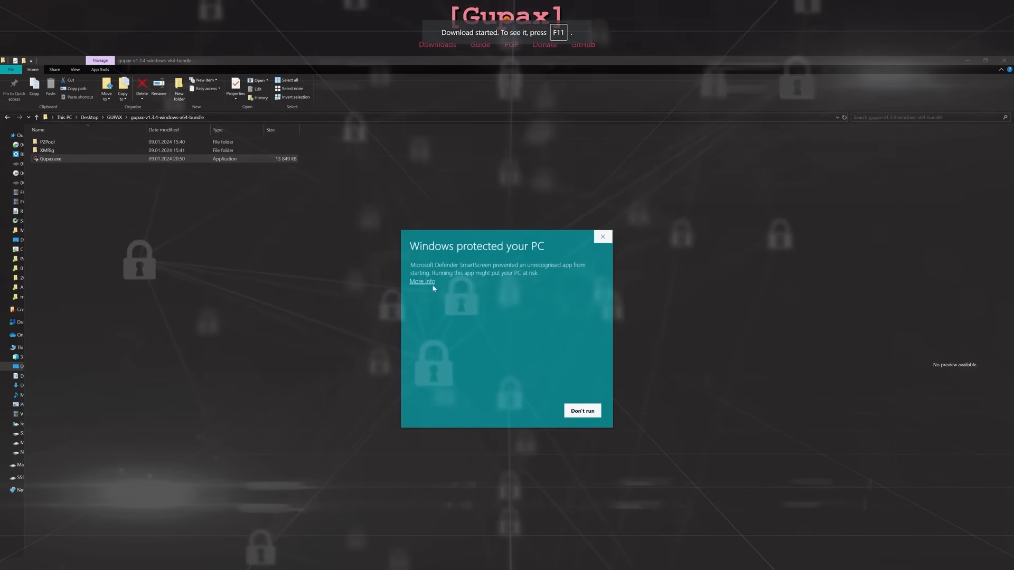
pyautogui.click(421, 281)
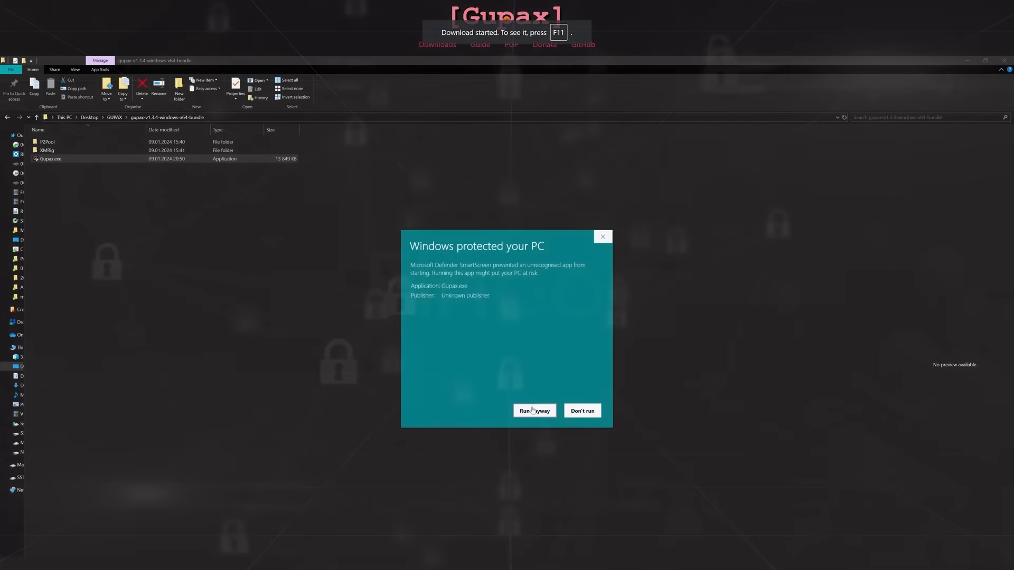
pyautogui.click(533, 411)
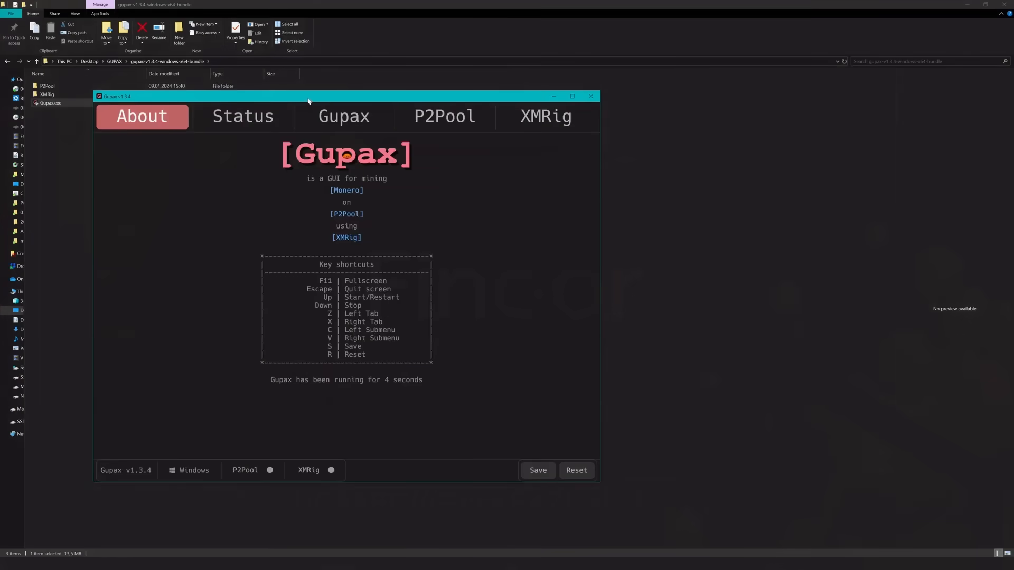
# - Centre and maximise the Gupax window, then go to the P2Pool settings page
pyautogui.moveTo(308, 95); pyautogui.dragTo(481, 94)
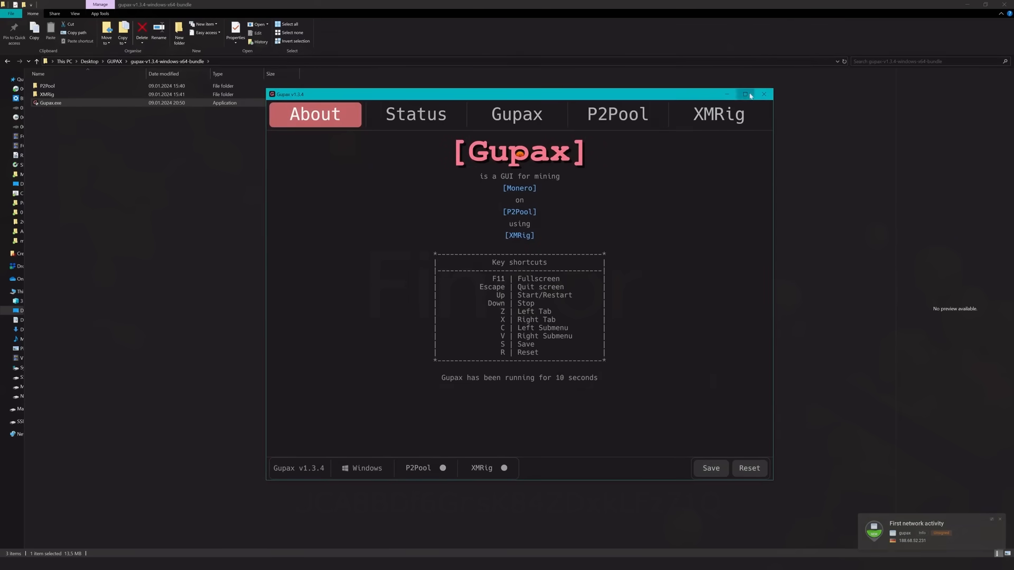
pyautogui.click(745, 95)
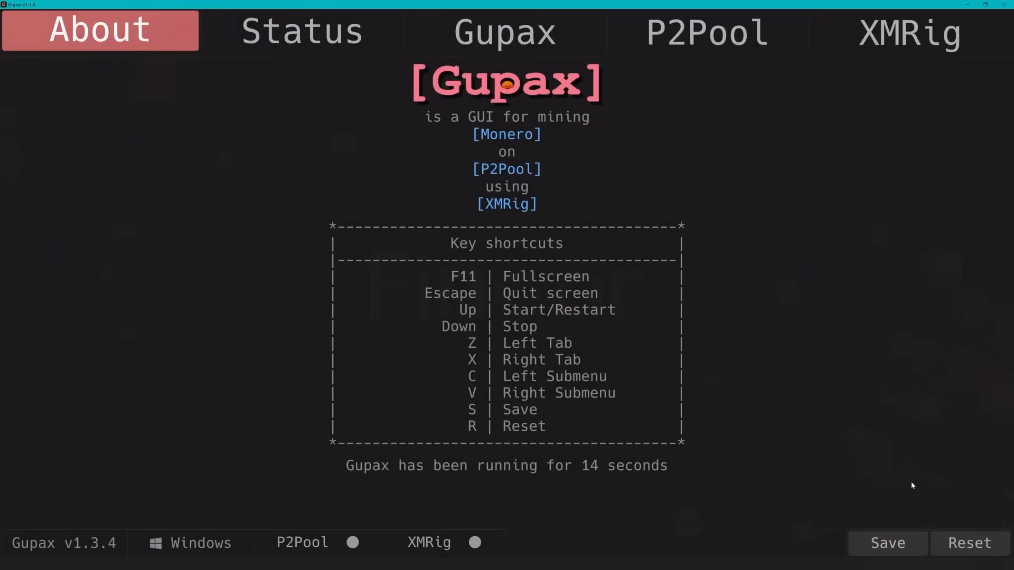
pyautogui.moveTo(904, 450)
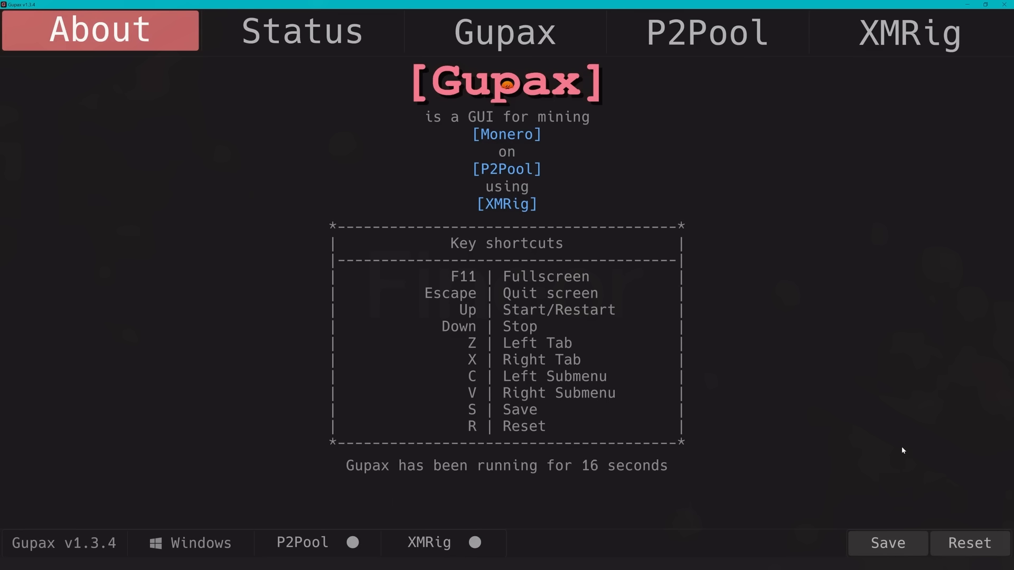
pyautogui.moveTo(927, 412)
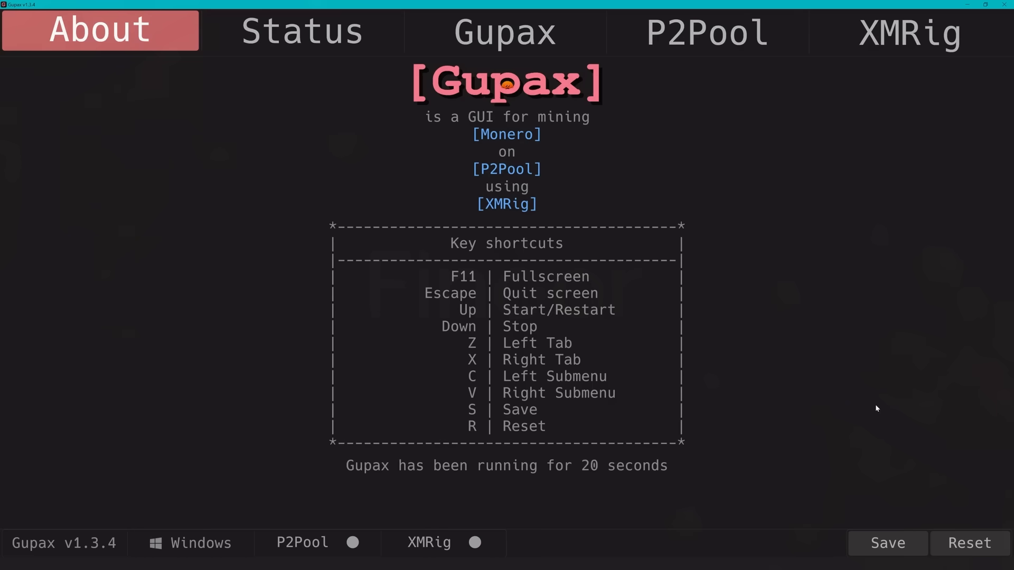
pyautogui.moveTo(866, 403)
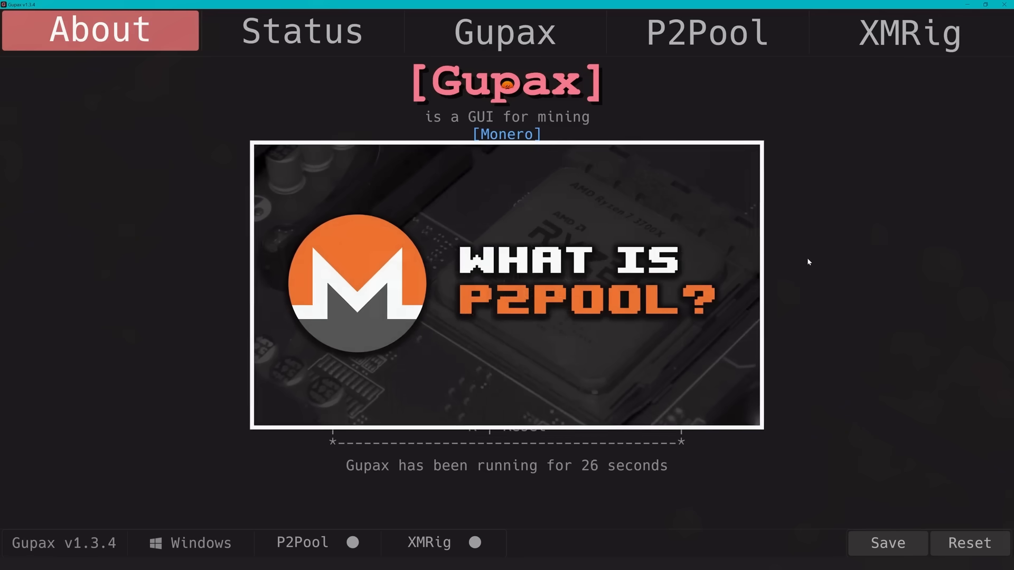
pyautogui.moveTo(789, 248)
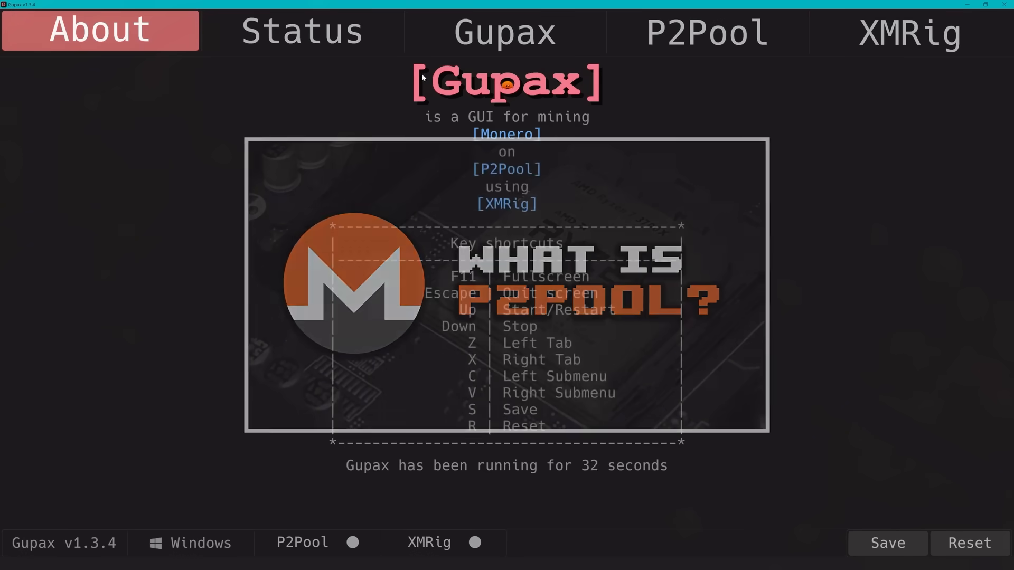
pyautogui.click(705, 29)
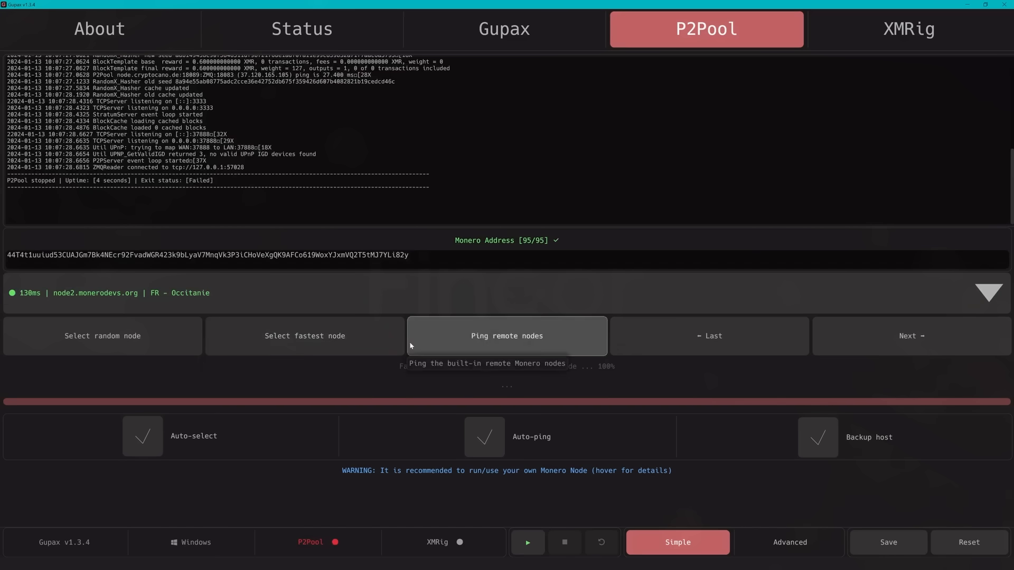
# - Ping remote nodes, select node2.monerodevs.org, and start P2Pool syncing
pyautogui.click(506, 336)
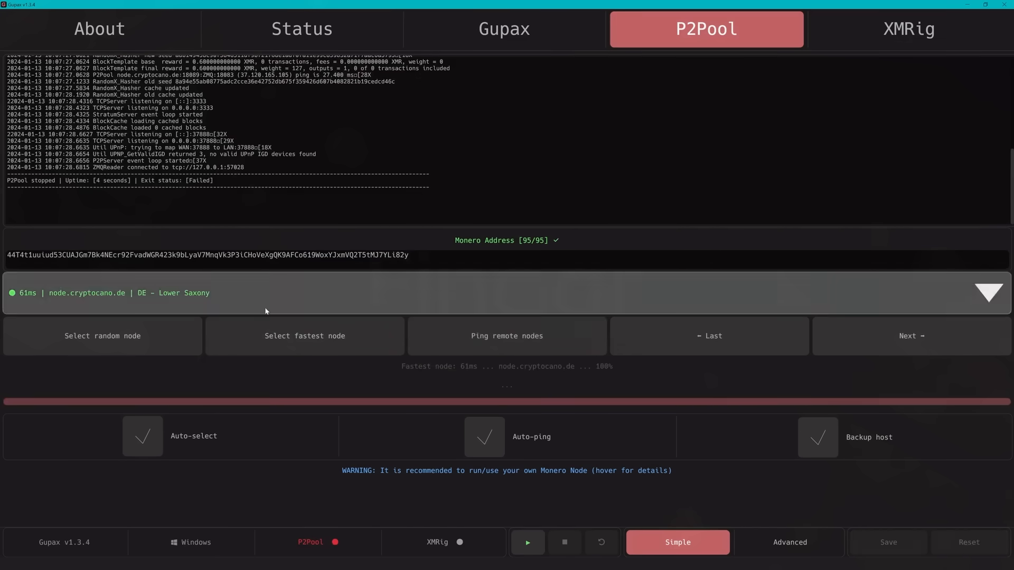
pyautogui.click(989, 293)
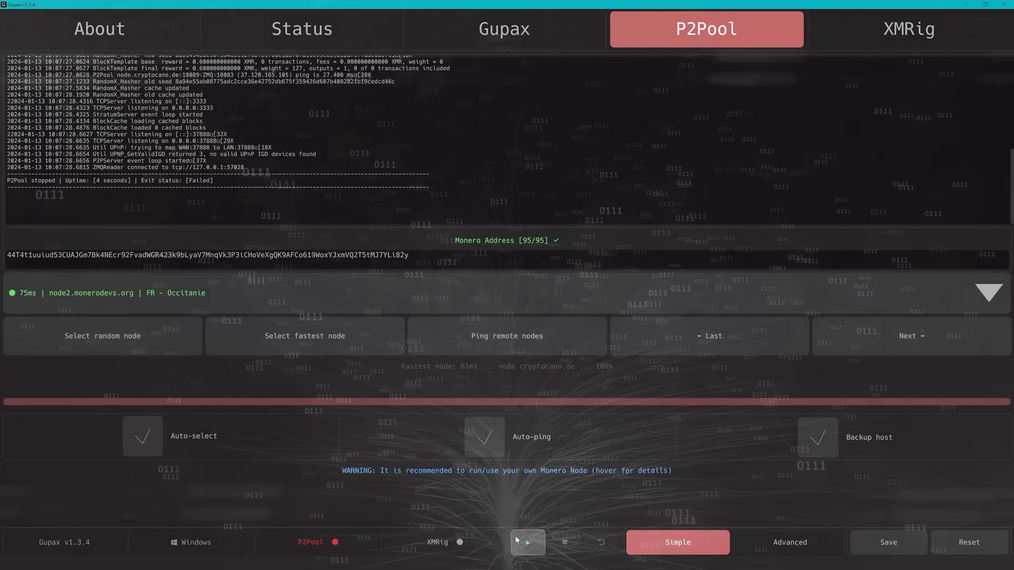
pyautogui.click(527, 542)
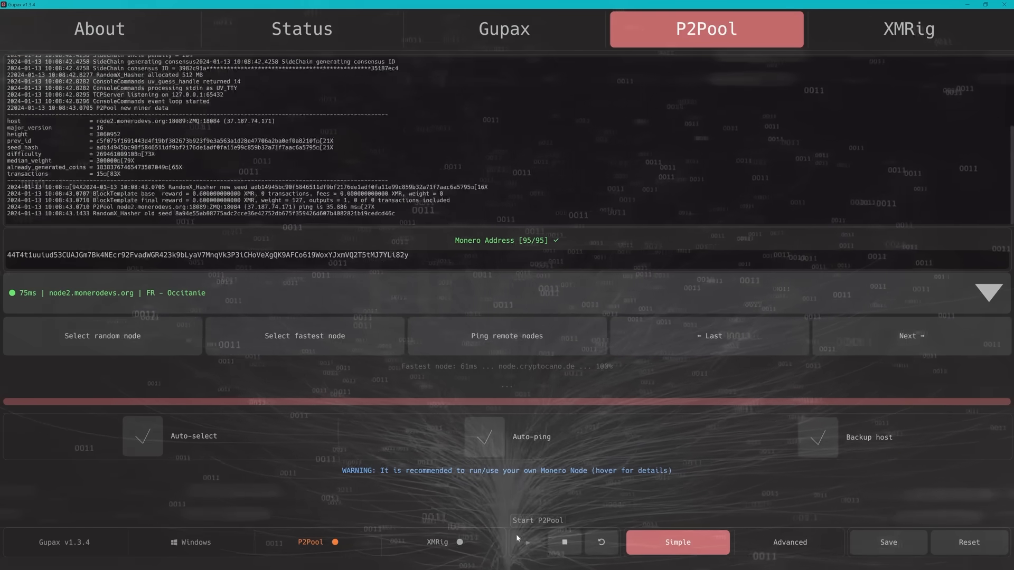
pyautogui.click(527, 542)
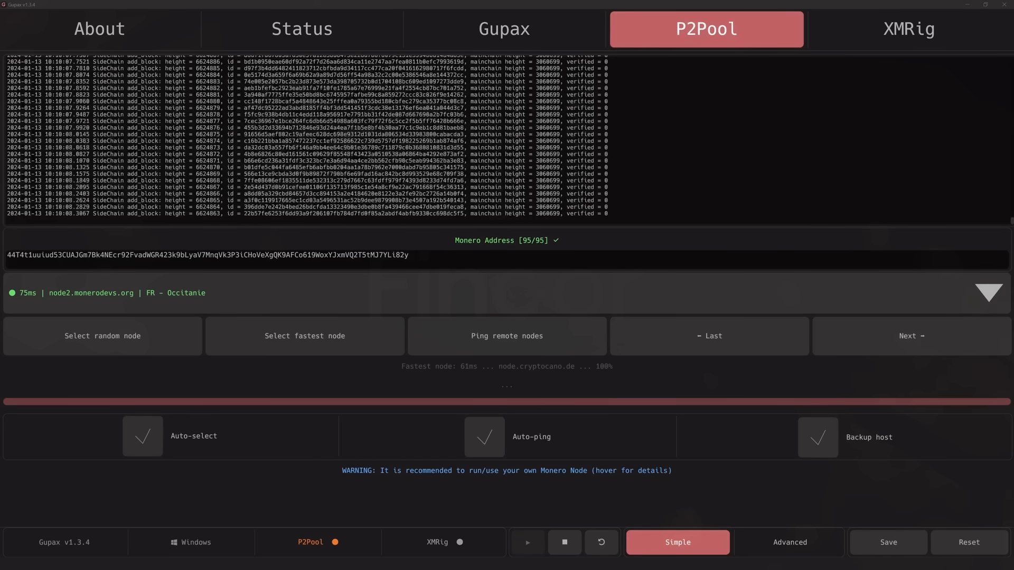
# - Glance at P2Pool's Advanced options, return to Simple, and switch to the XMRig page
pyautogui.click(789, 542)
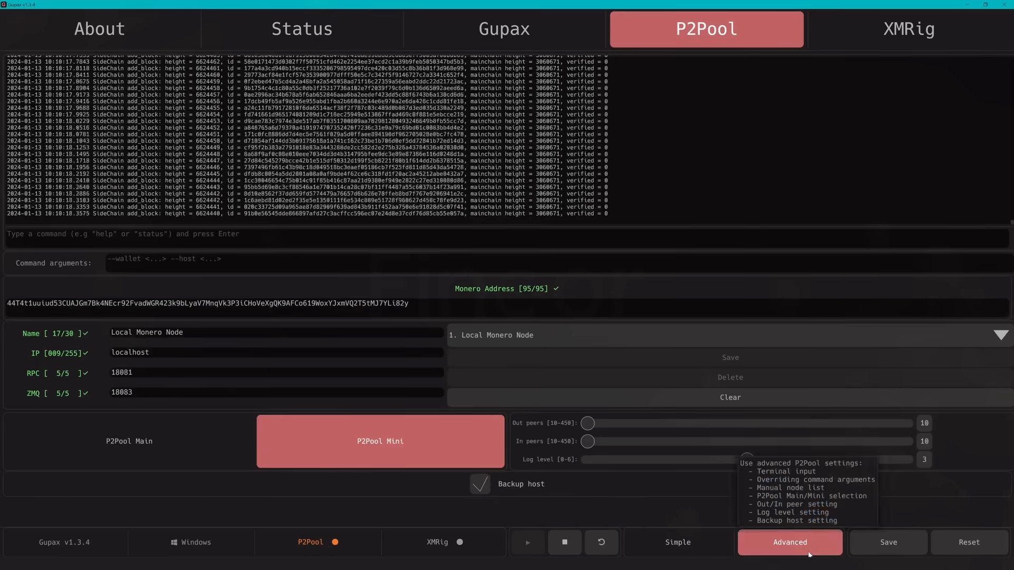
pyautogui.click(676, 541)
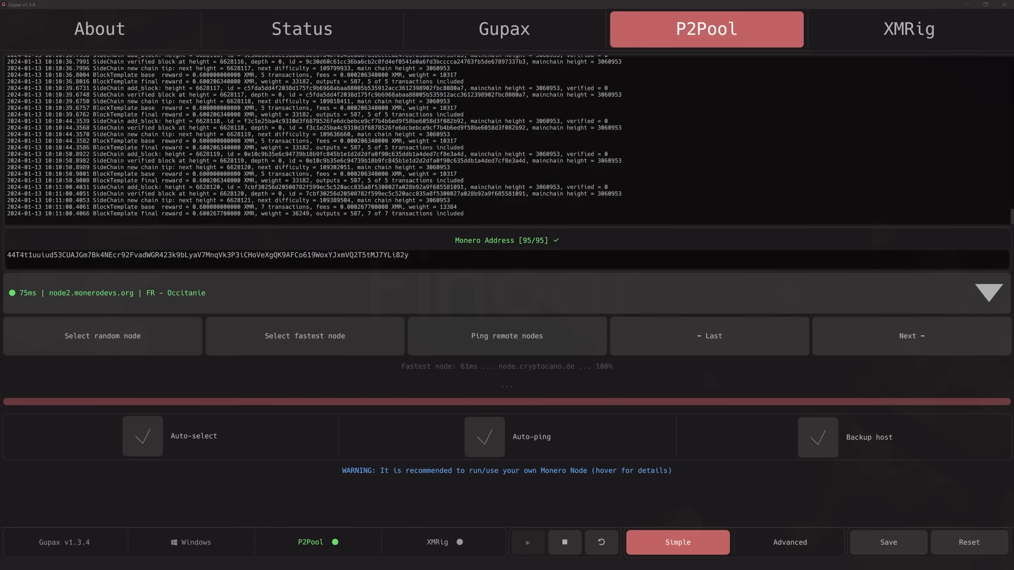
pyautogui.click(907, 28)
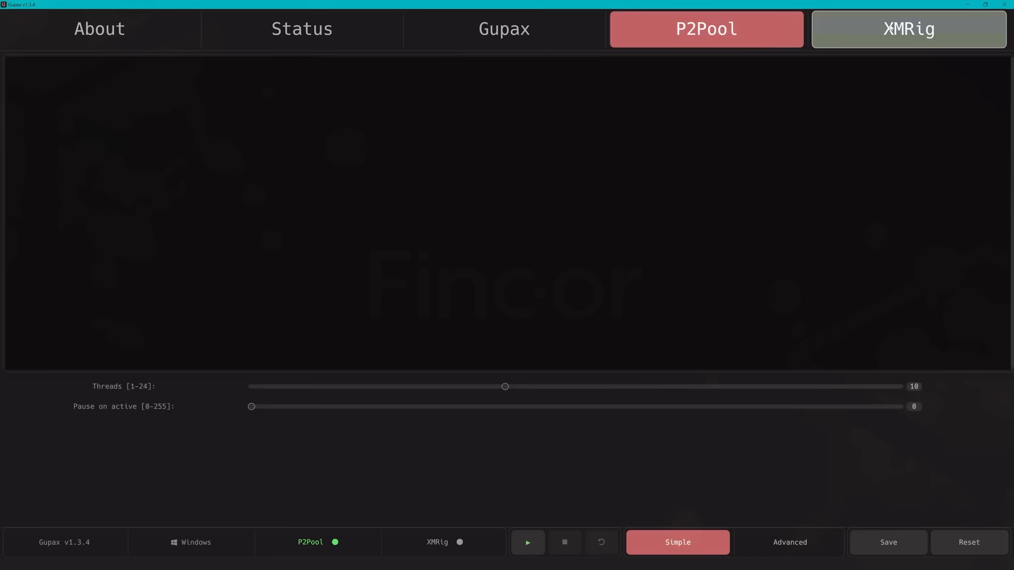
# - Adjust XMRig's Threads slider to settle on 10 threads and start XMRig
pyautogui.click(907, 28)
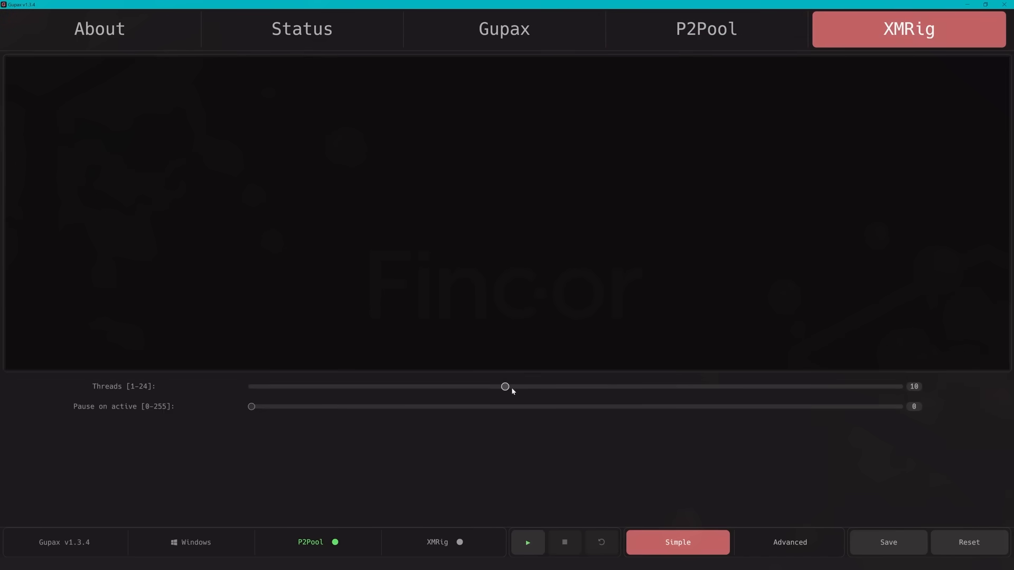
pyautogui.moveTo(504, 387); pyautogui.dragTo(533, 387)
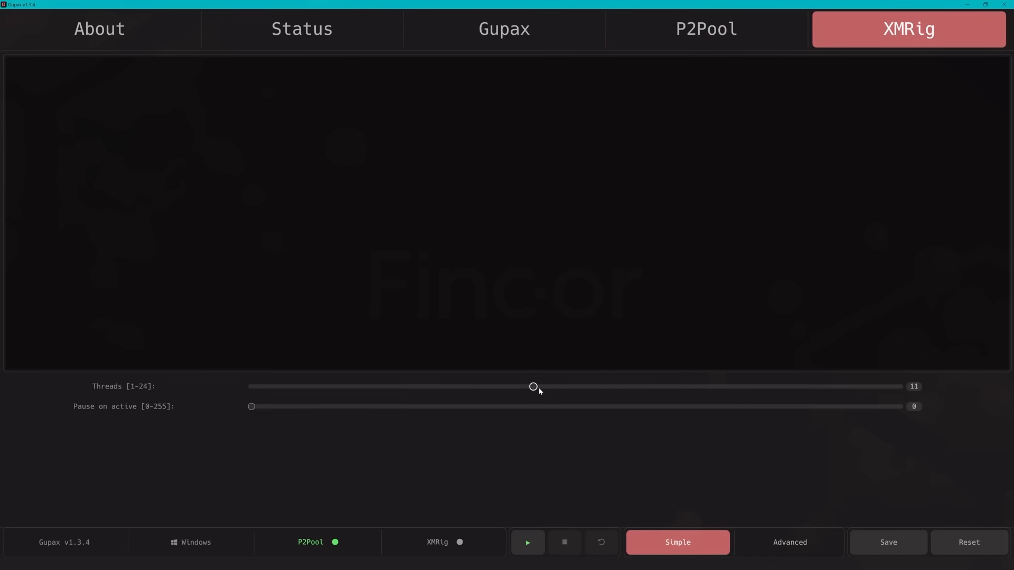
pyautogui.moveTo(547, 391)
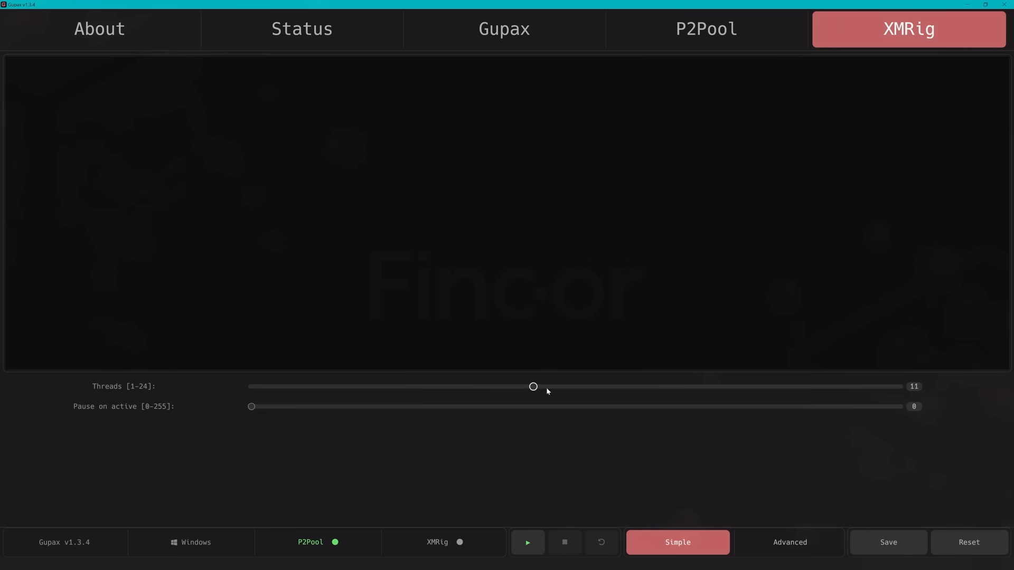
pyautogui.moveTo(533, 386); pyautogui.dragTo(447, 386)
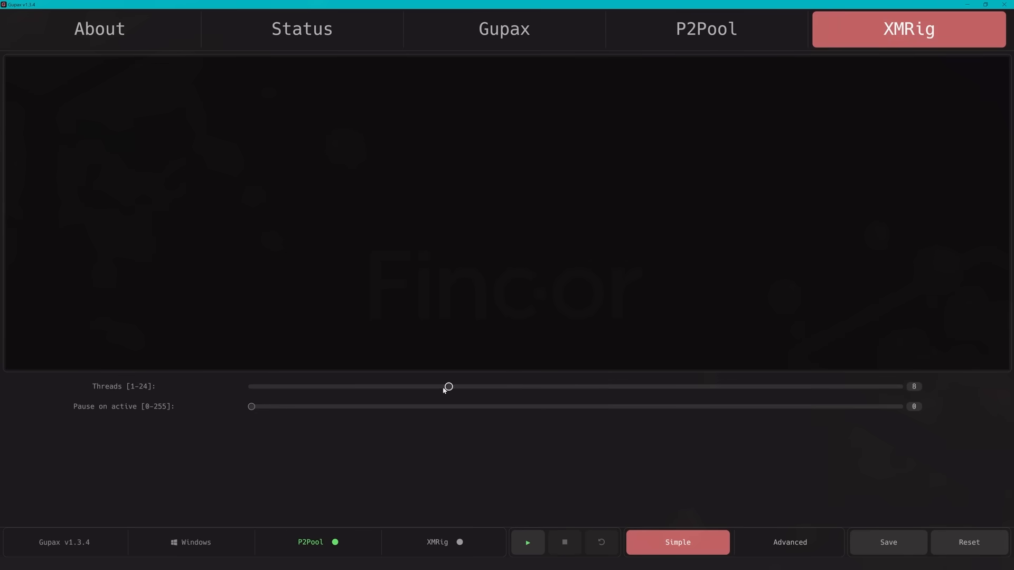
pyautogui.moveTo(447, 386); pyautogui.dragTo(560, 387)
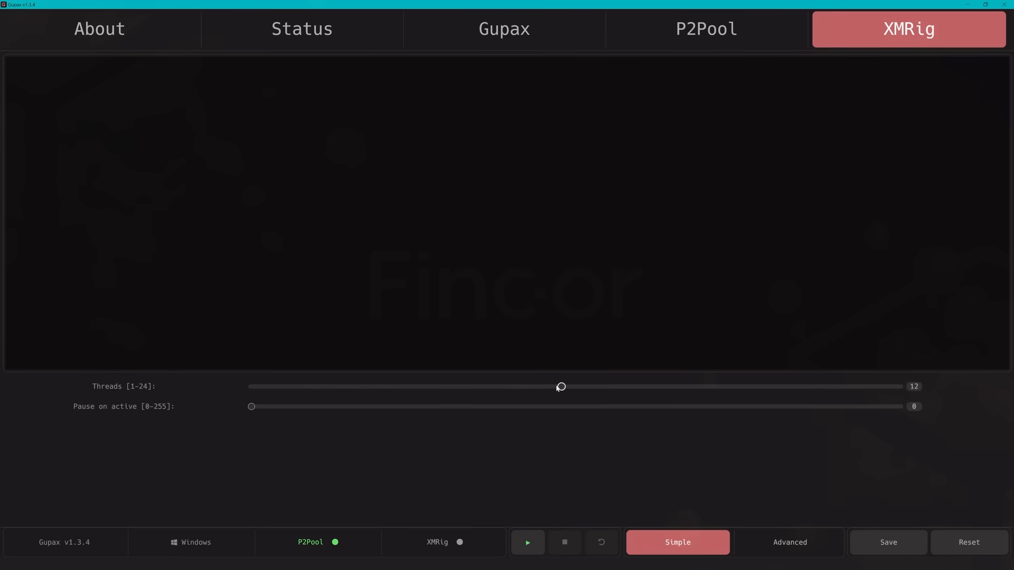
pyautogui.moveTo(559, 386); pyautogui.dragTo(533, 387)
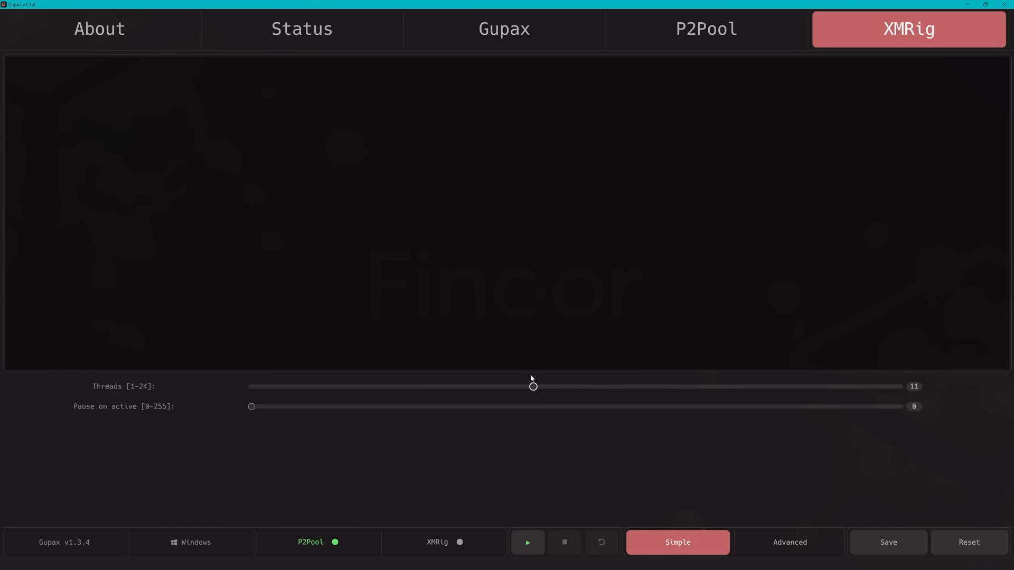
pyautogui.moveTo(532, 387); pyautogui.dragTo(505, 386)
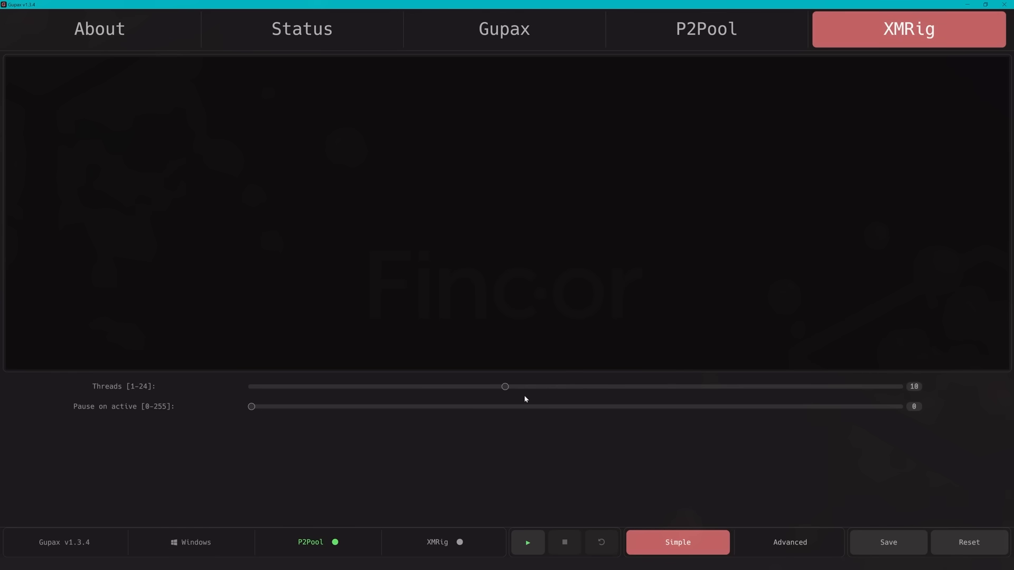
pyautogui.moveTo(527, 541)
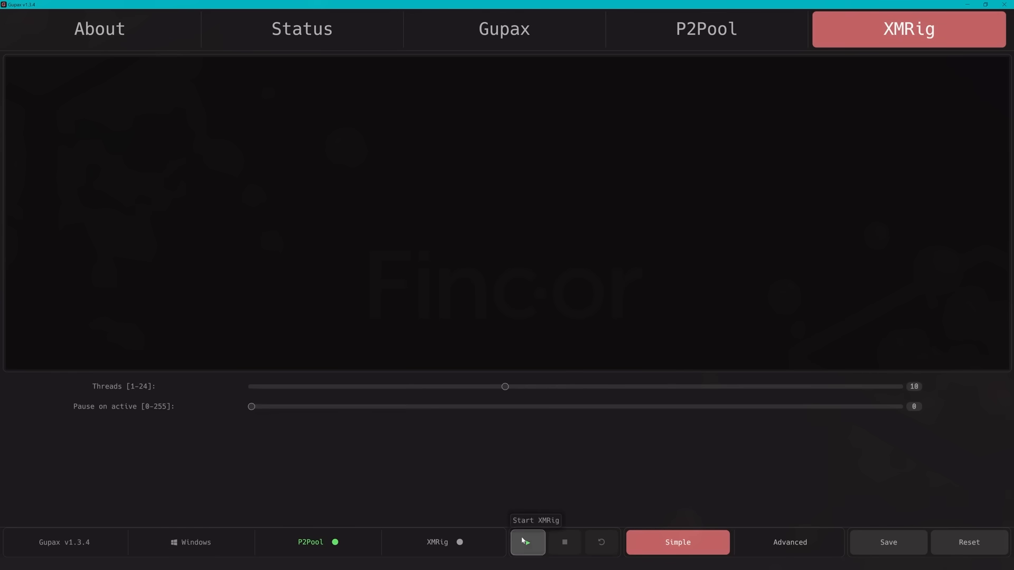
pyautogui.click(527, 542)
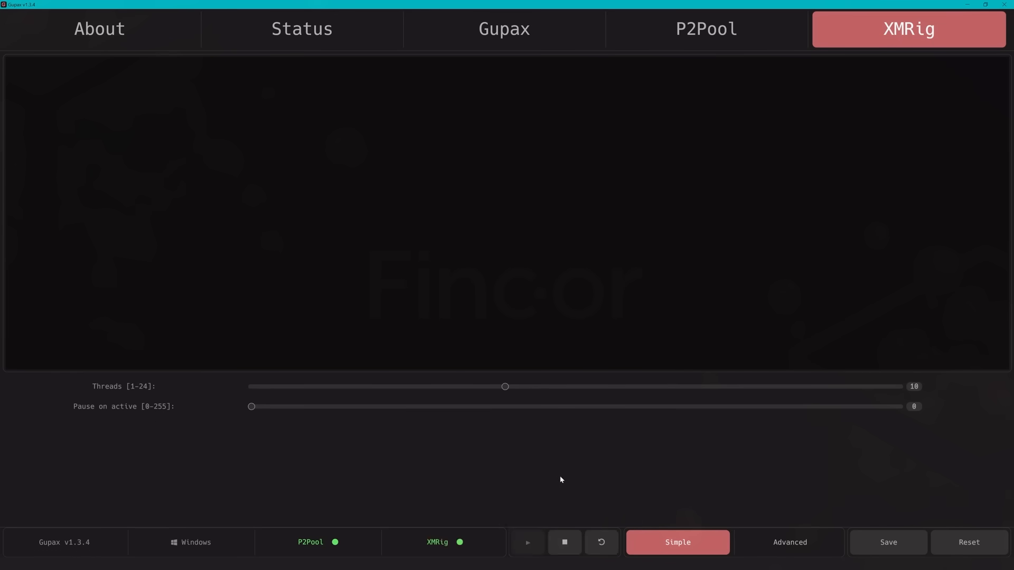
# - Review XMRig's Advanced connection settings and log, return to Simple, and open Status
pyautogui.click(526, 542)
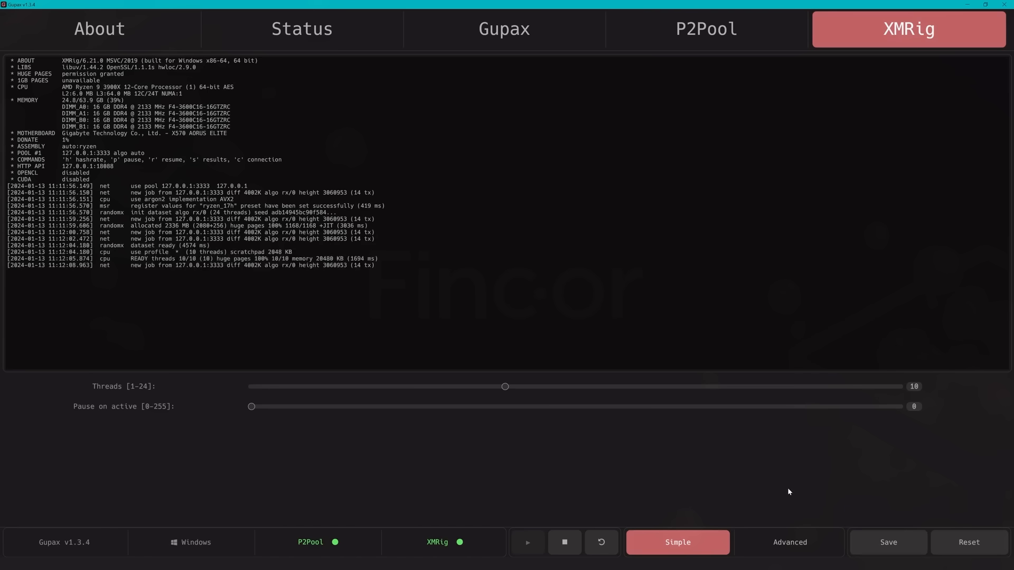
pyautogui.click(788, 542)
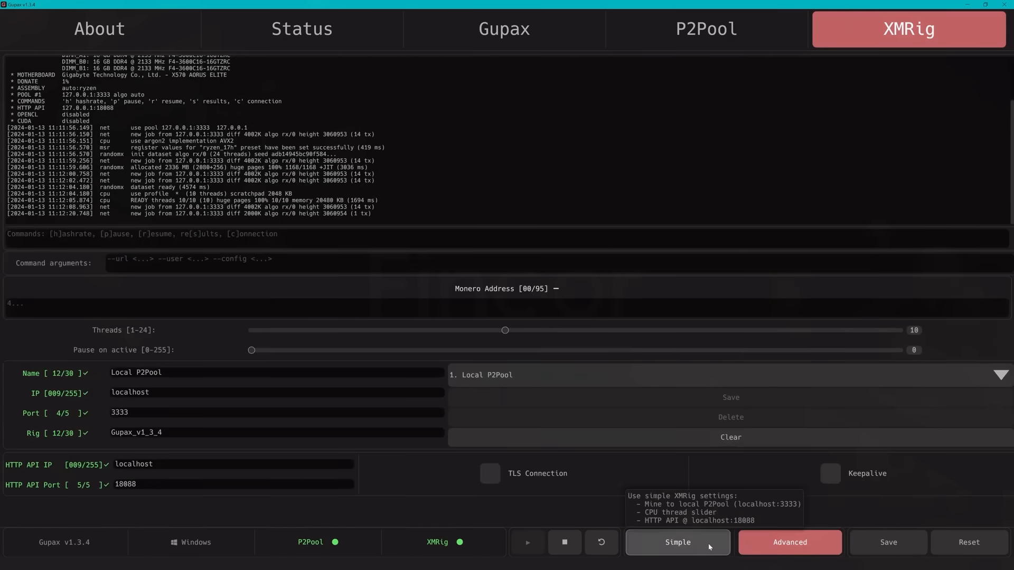
pyautogui.click(676, 542)
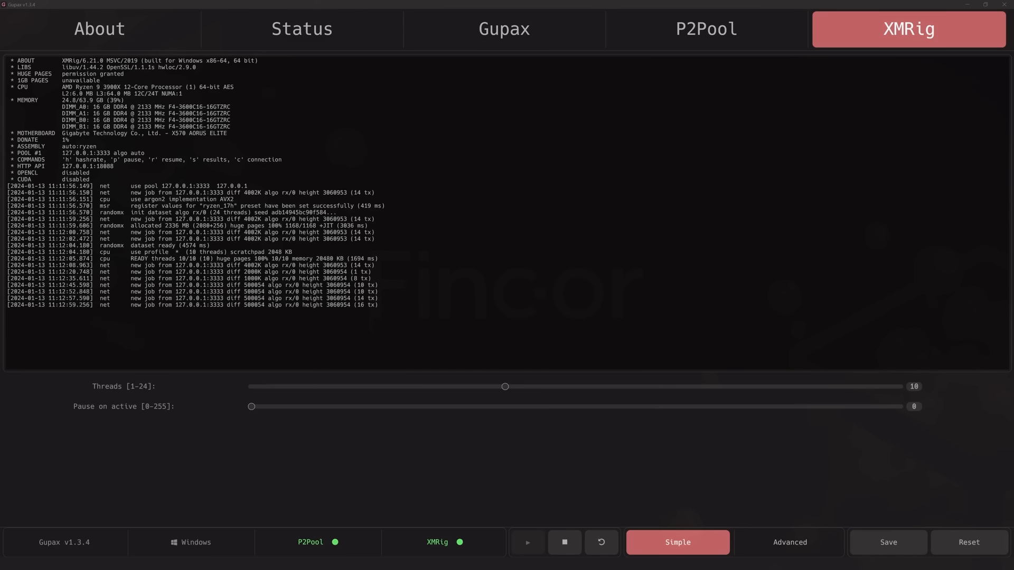
pyautogui.click(301, 29)
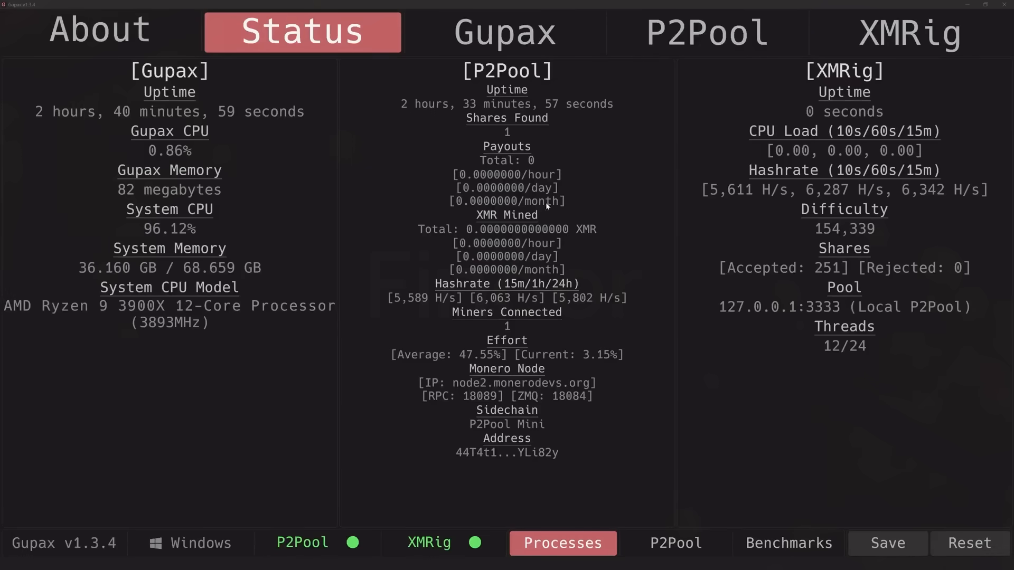
pyautogui.moveTo(507, 118)
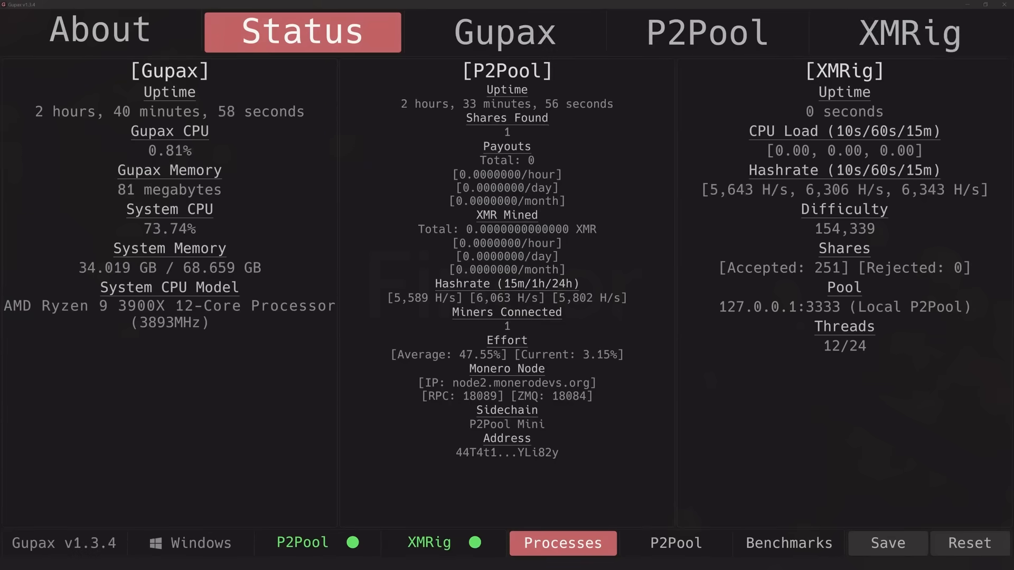
pyautogui.moveTo(507, 117)
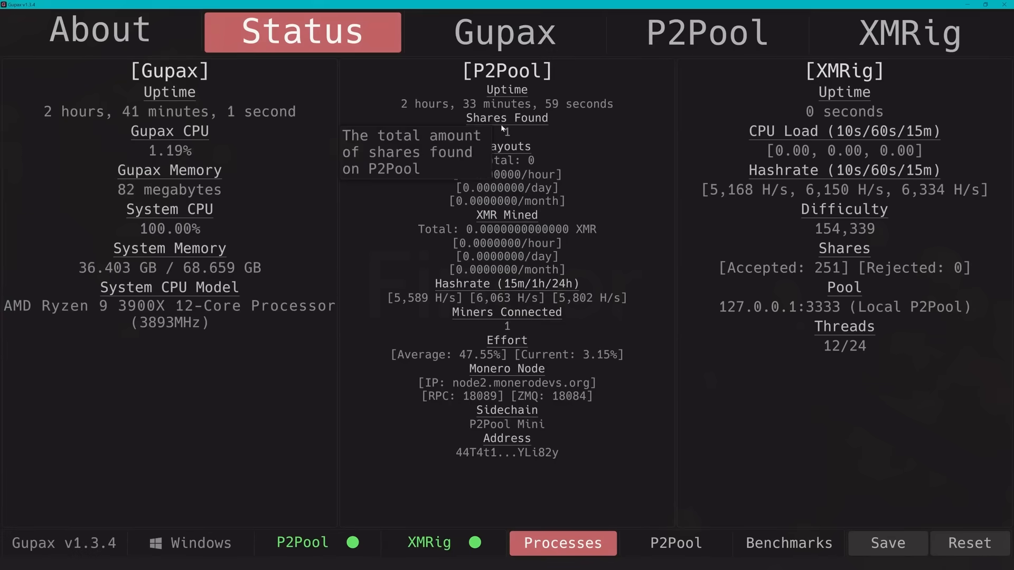
pyautogui.moveTo(507, 146)
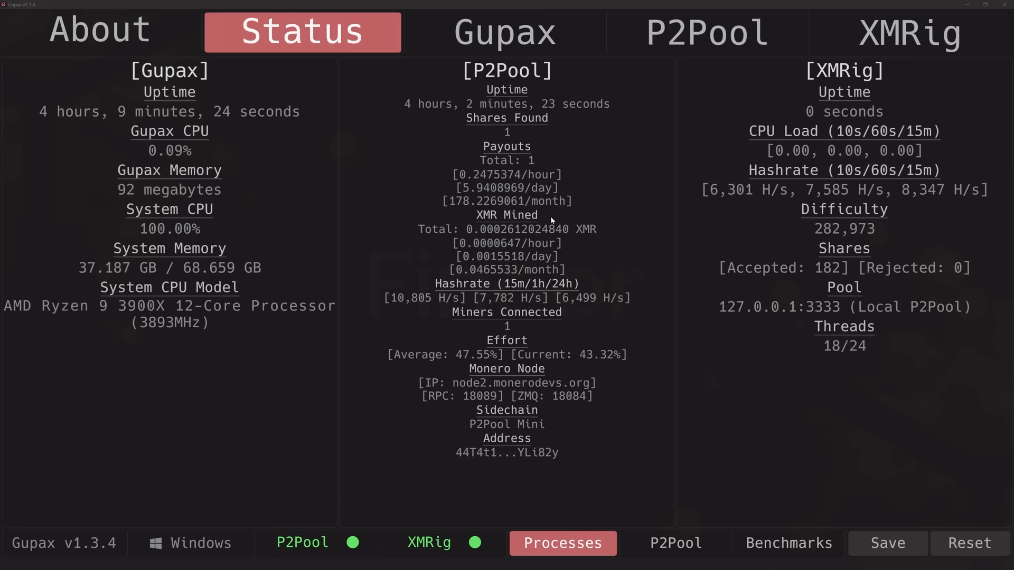
pyautogui.moveTo(548, 213)
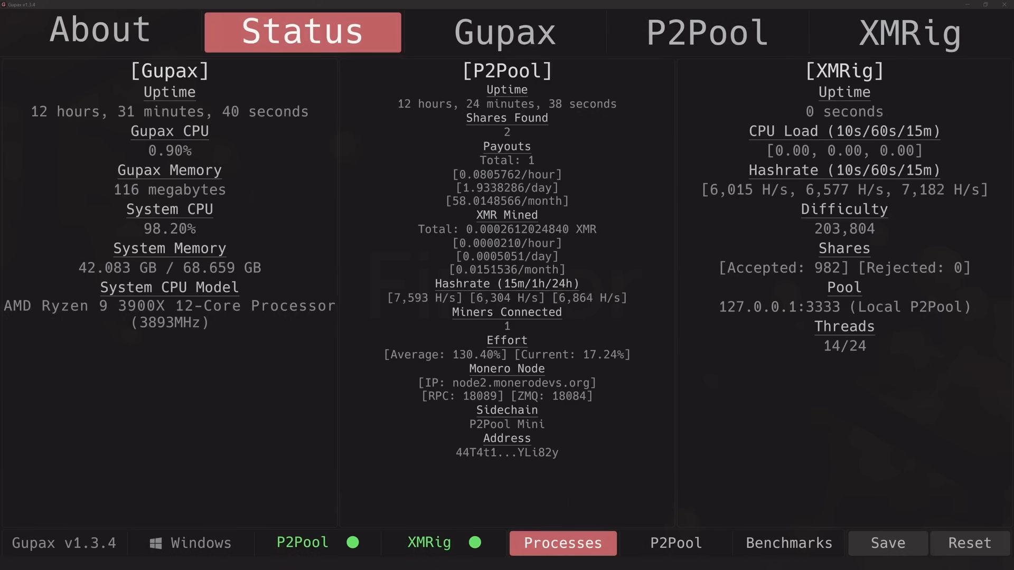
pyautogui.moveTo(896, 267)
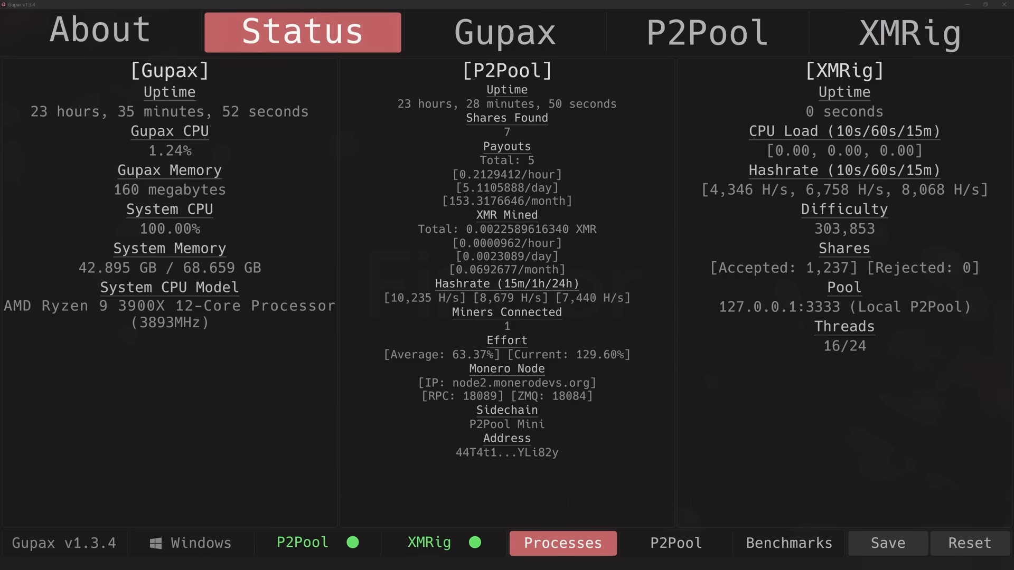
# - Open Benchmarks to see the Ryzen 9 3900X ranked 163 of 1692
pyautogui.click(788, 543)
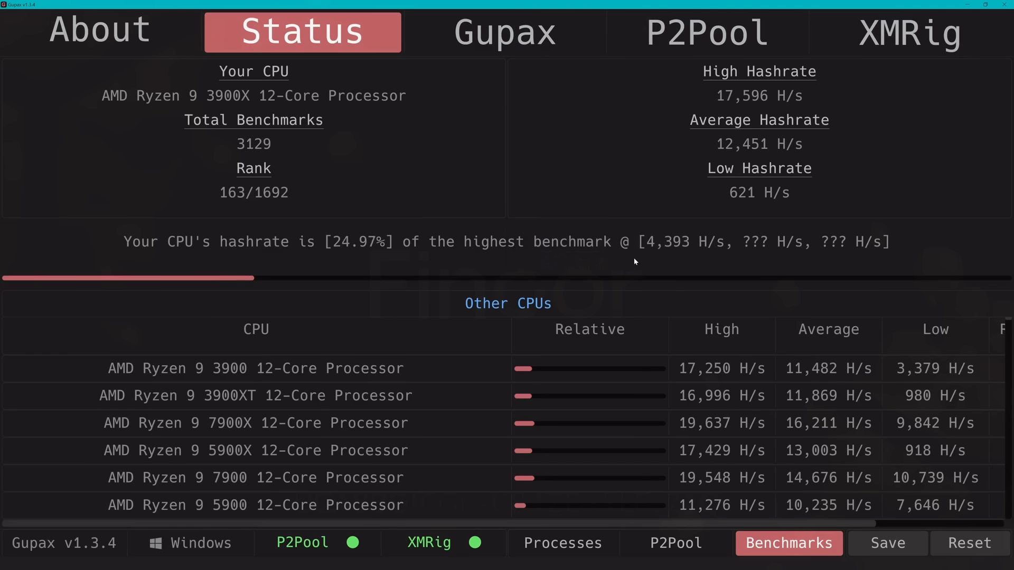
# - Scroll the Other CPUs list and go back to the Processes status view
pyautogui.scroll(-3)
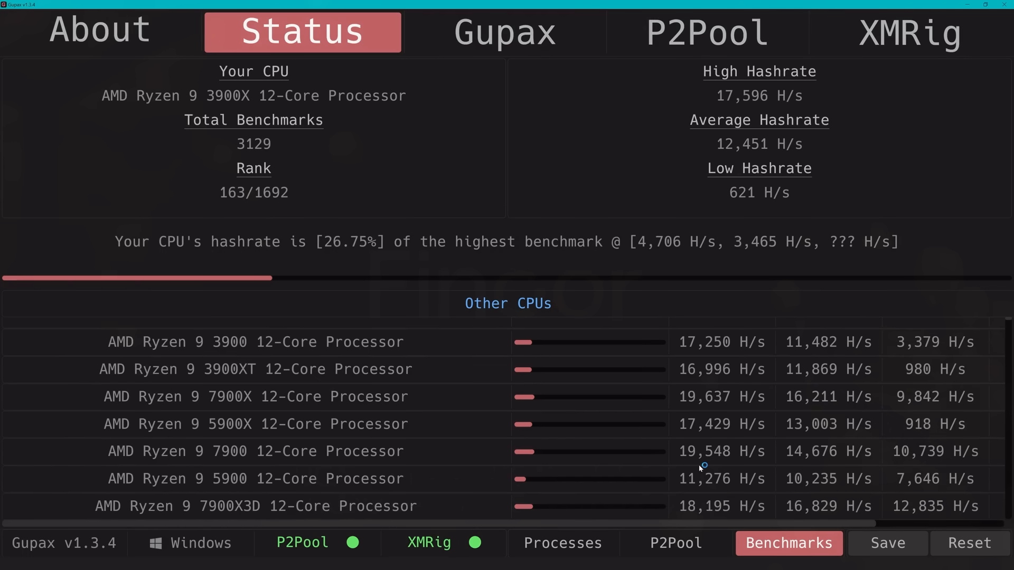
pyautogui.click(561, 543)
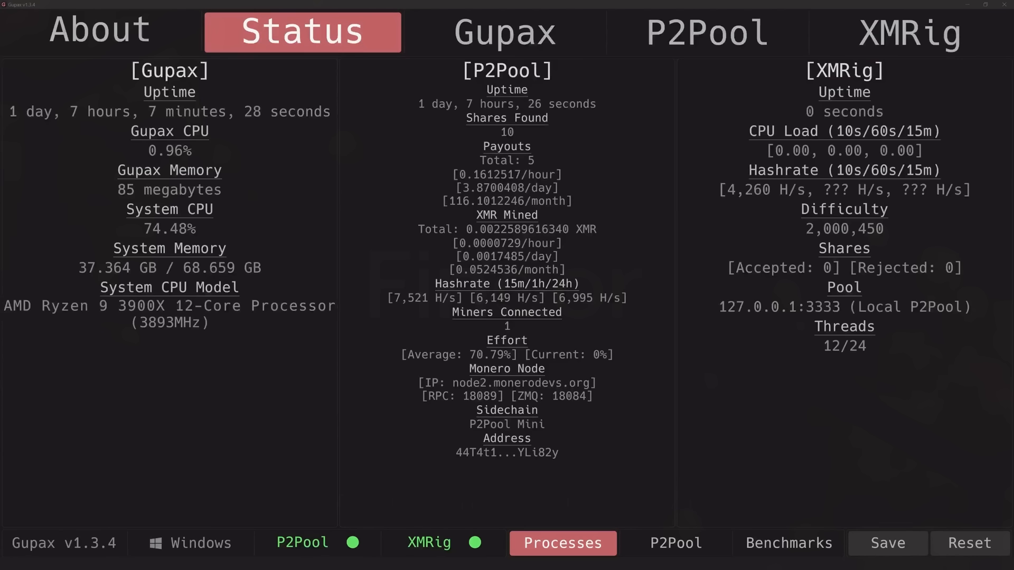